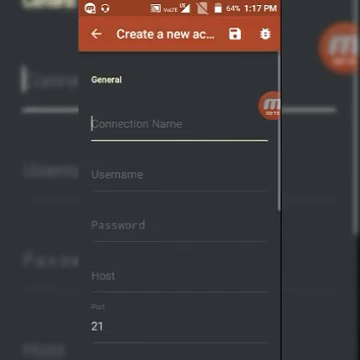
Enter 'Connection' in the new account's Connection Name field
{"action": "left_click", "coordinate": [176, 124]}
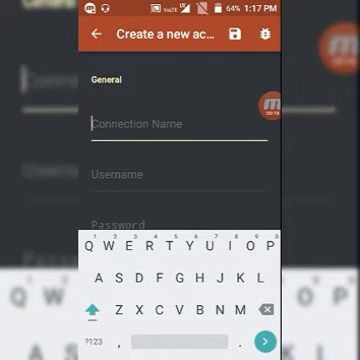
{"action": "type", "text": "Conne"}
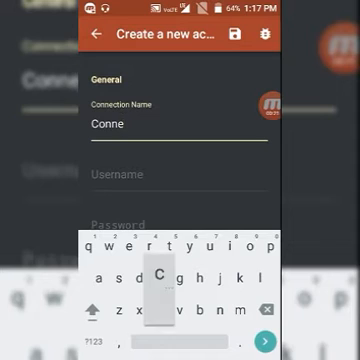
{"action": "type", "text": "ction"}
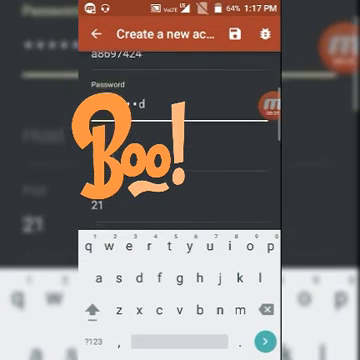
Enter the server host address 'server23000w' for the new account
{"action": "type", "text": "s"}
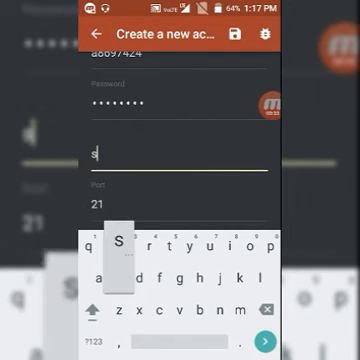
{"action": "type", "text": "erver"}
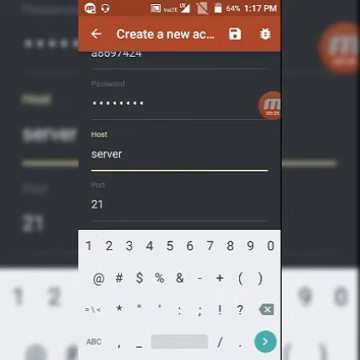
{"action": "type", "text": "23."}
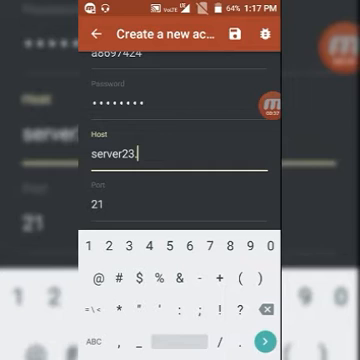
{"action": "type", "text": "000w"}
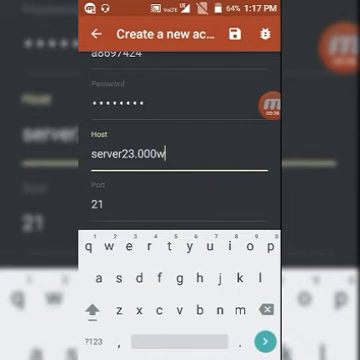